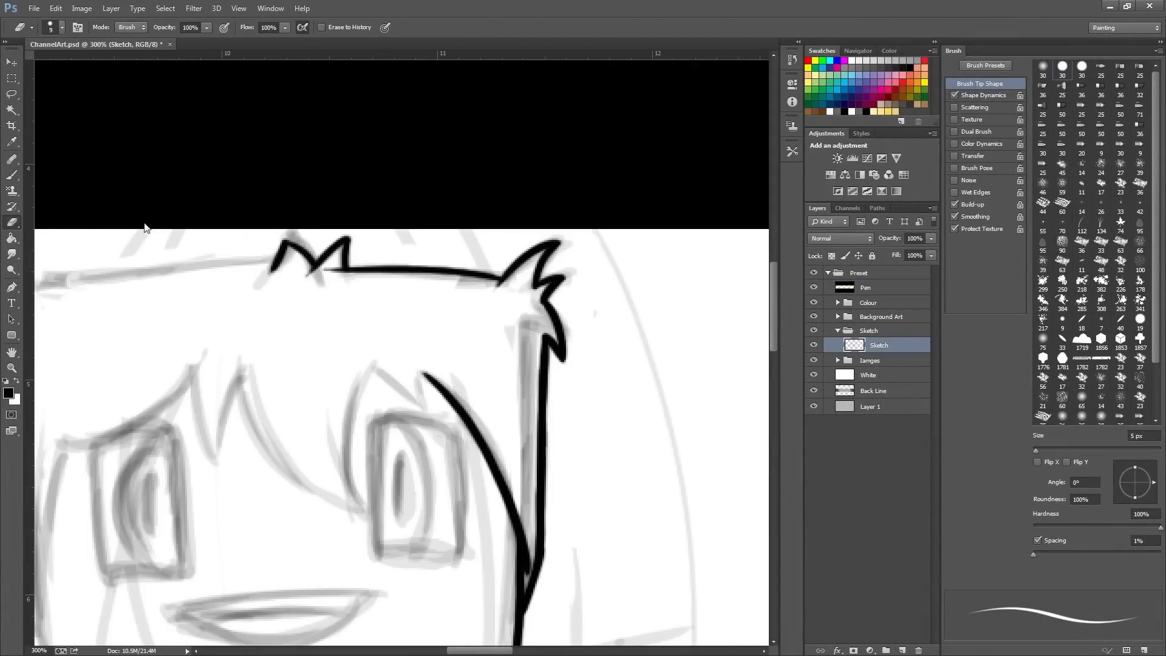
# Select the Pen layer as the drawing target for inking the fringe and left face edge.
pyautogui.click(865, 288)
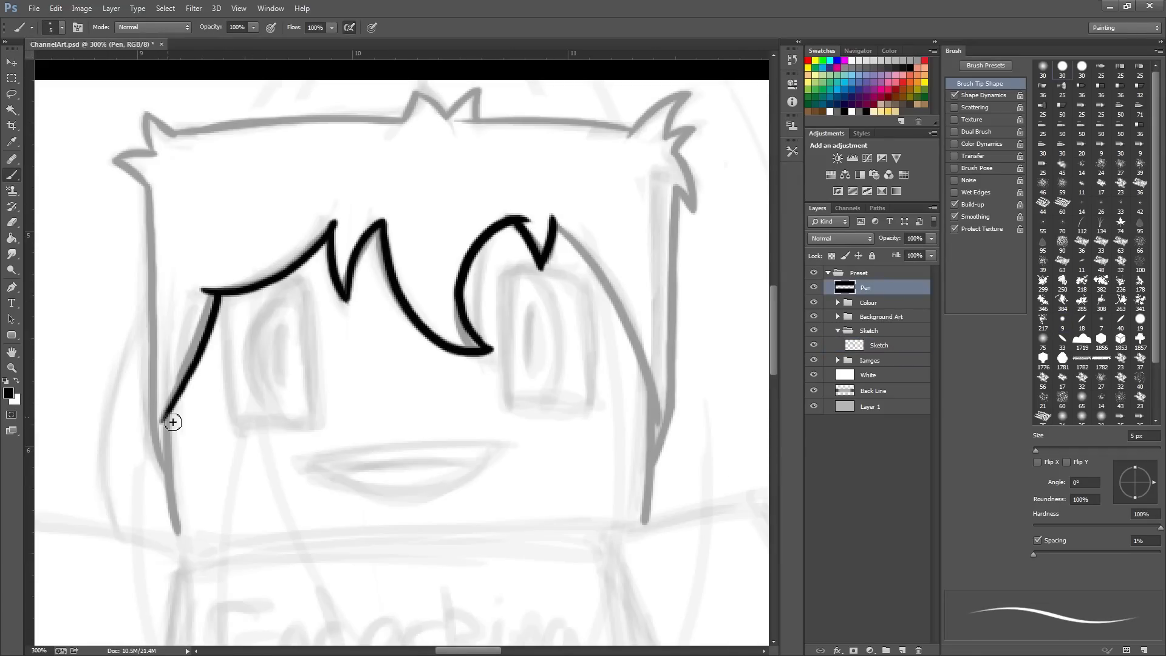